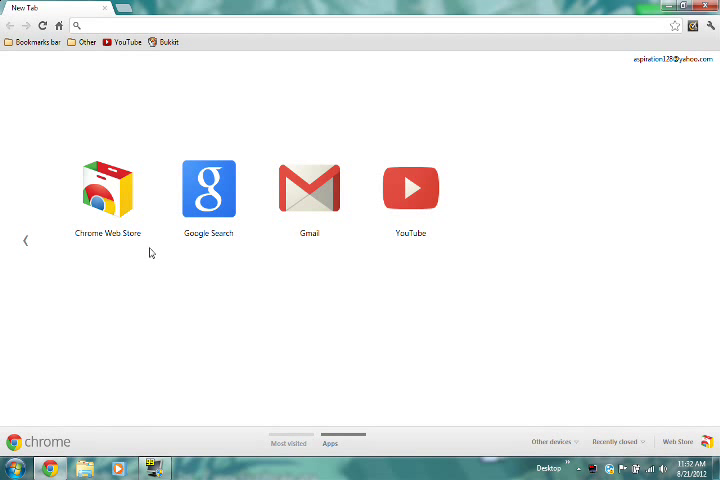
mouse_move(162, 84)
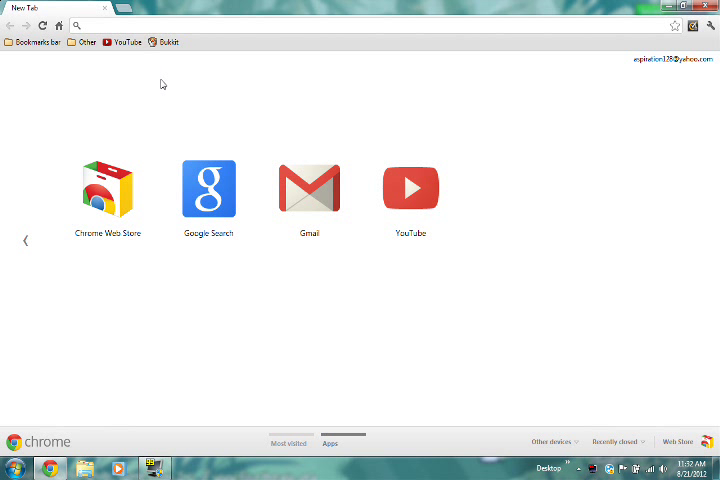
mouse_move(176, 120)
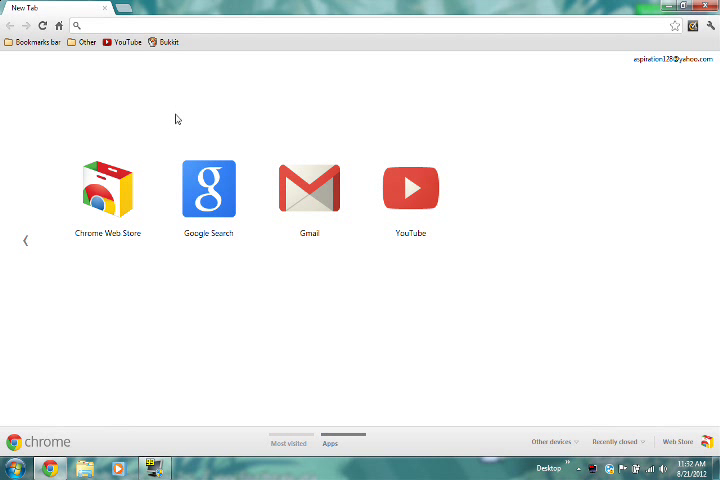
Search for 'bukkit' from the address bar to reach the CraftBukkit download page.
text(bukkit.org/downloads/craftbukkit/view/01371_1.3.1-R2.0/)
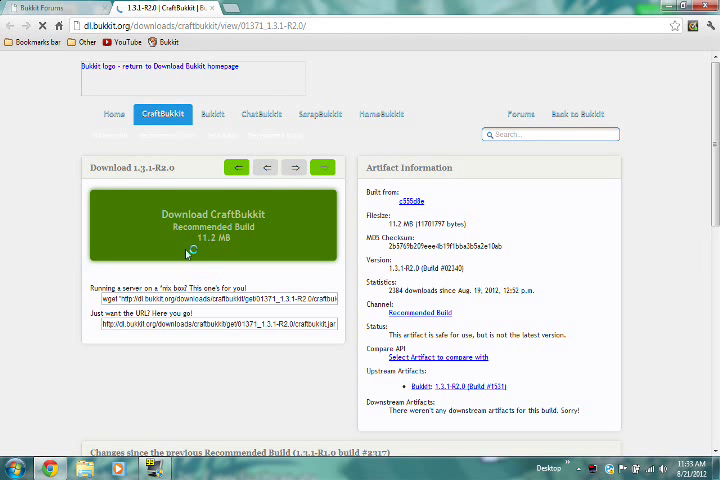
mouse_move(258, 238)
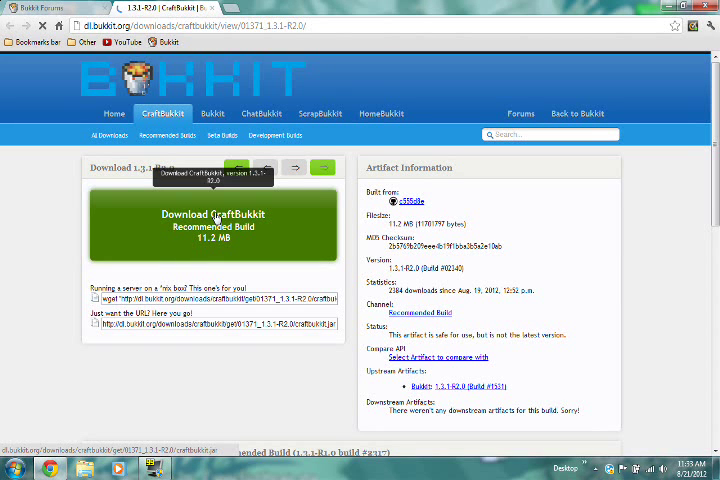
click(212, 224)
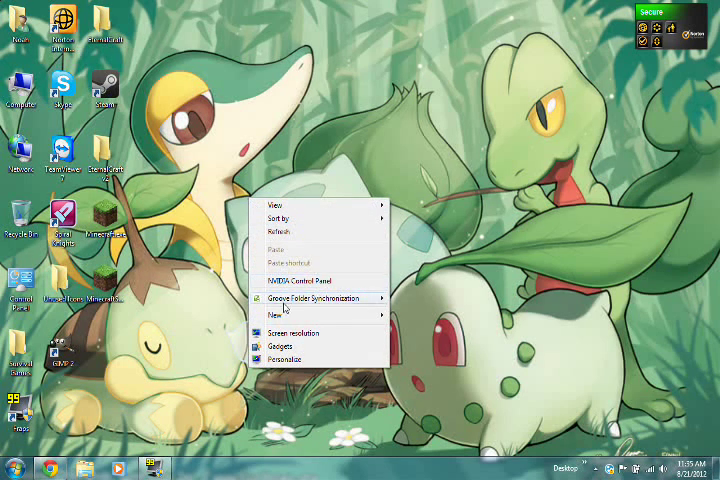
Create a new folder named Minecraft Server on the desktop and return to the browser.
click(272, 316)
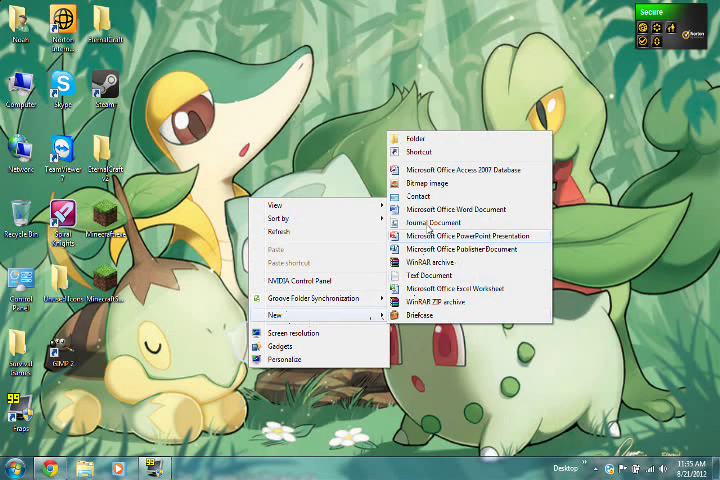
click(412, 140)
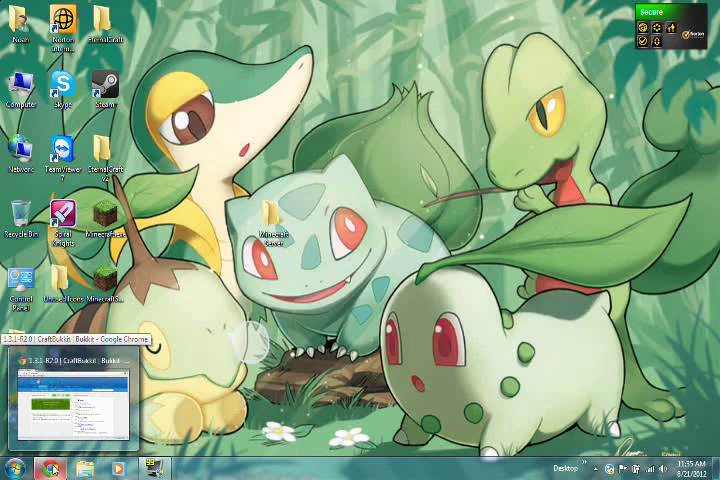
click(84, 468)
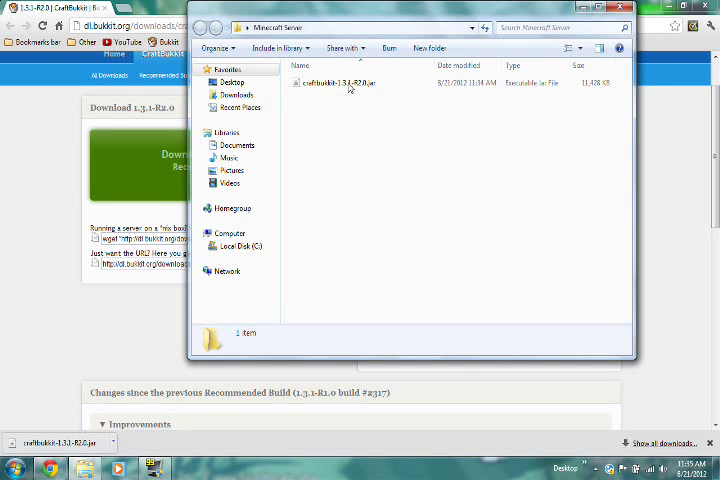
Rename the downloaded CraftBukkit jar to craftbukkit.jar.
right_click(340, 82)
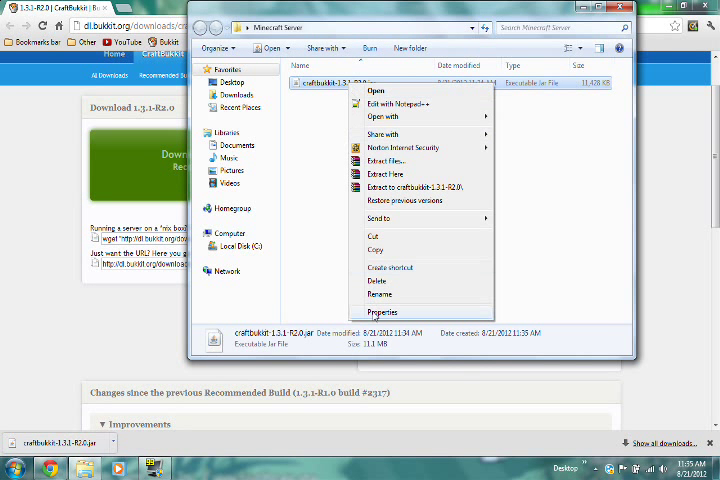
click(388, 300)
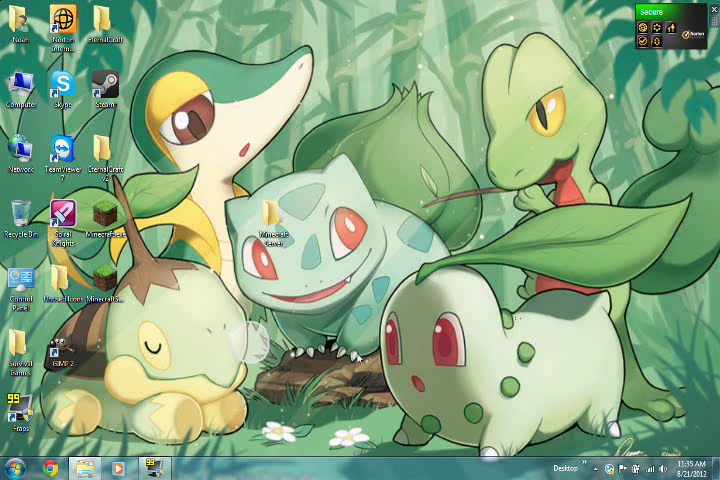
mouse_move(452, 406)
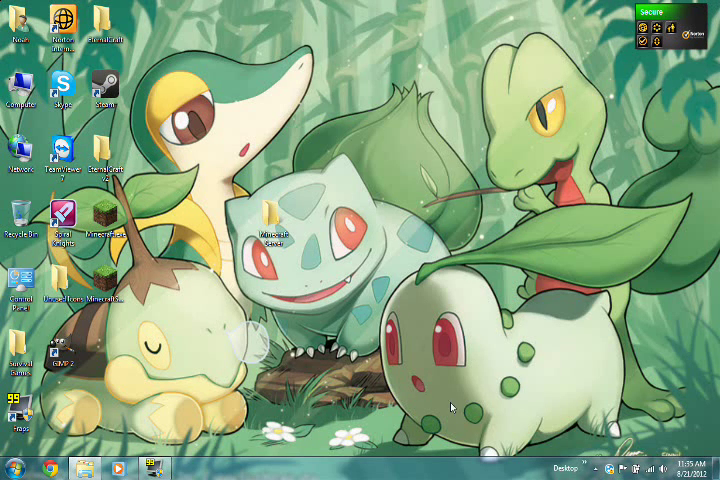
Start a new Hamachi network with ID 123 and password 'password'.
click(188, 468)
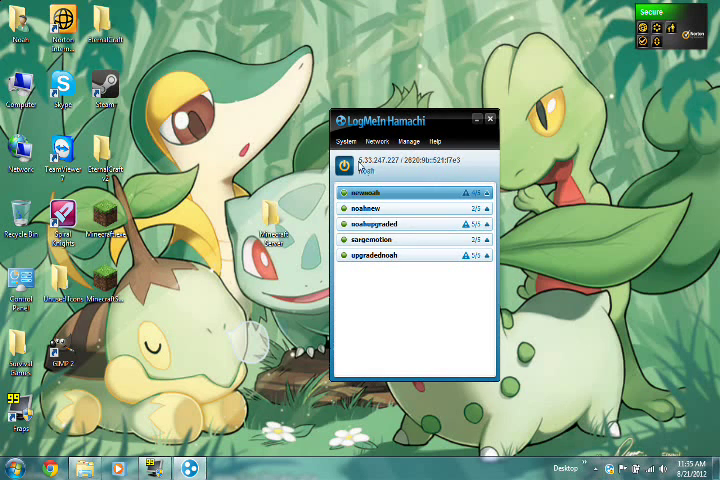
click(382, 140)
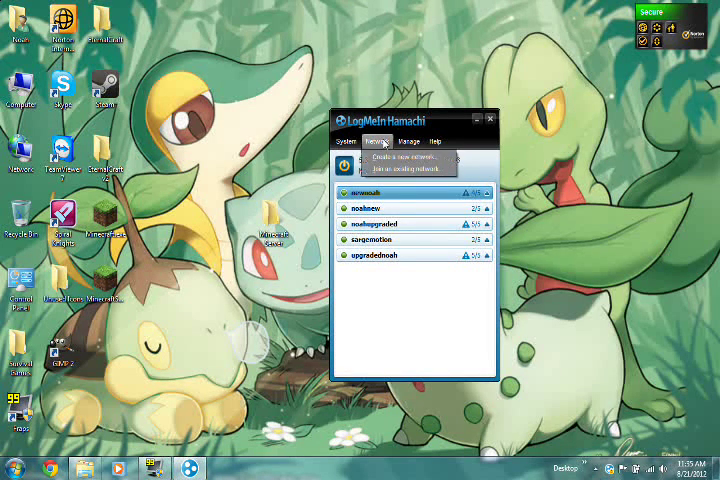
click(404, 158)
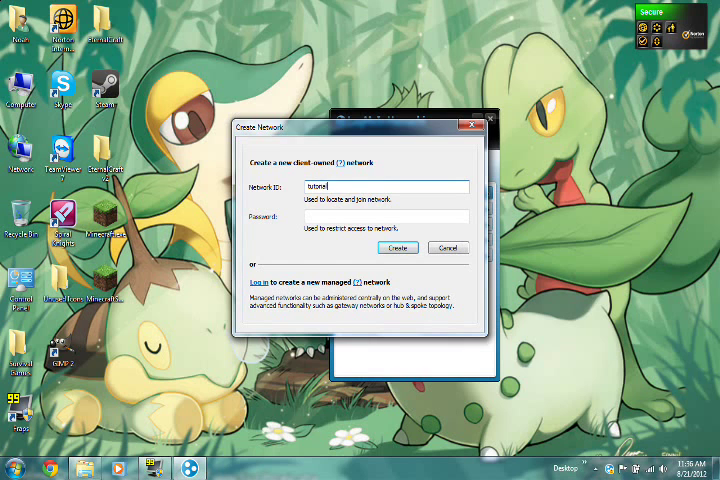
text(123)
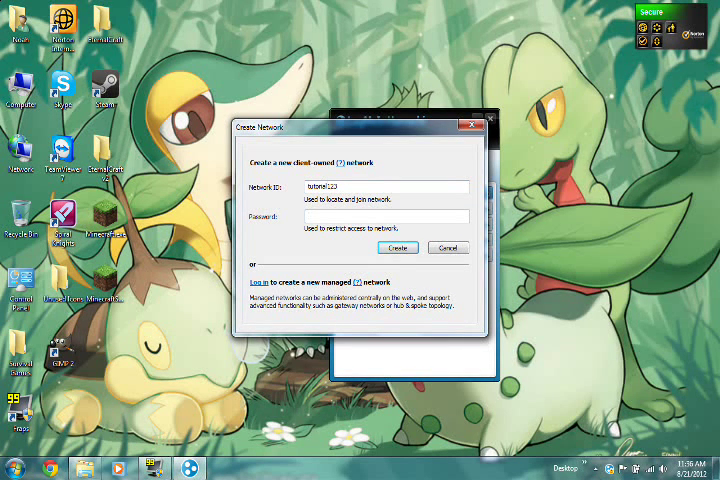
text(password)
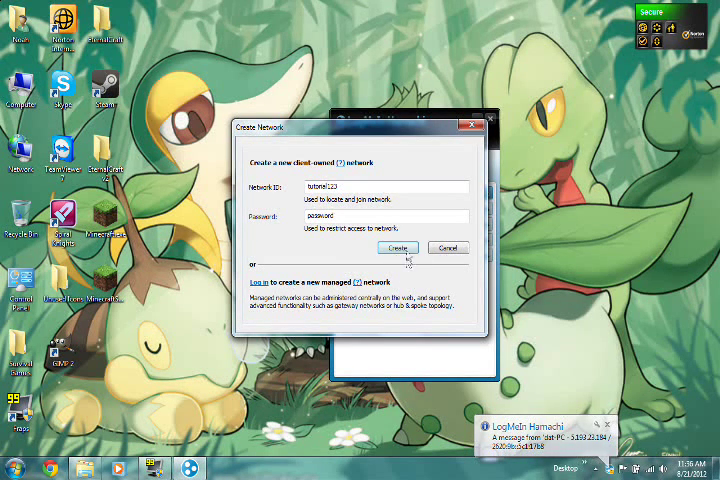
Create the network with the revised ID so it appears in the Hamachi network list.
click(396, 246)
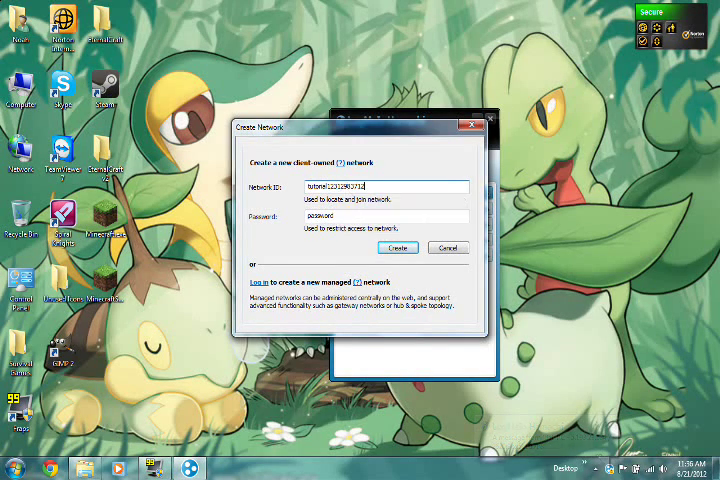
click(396, 246)
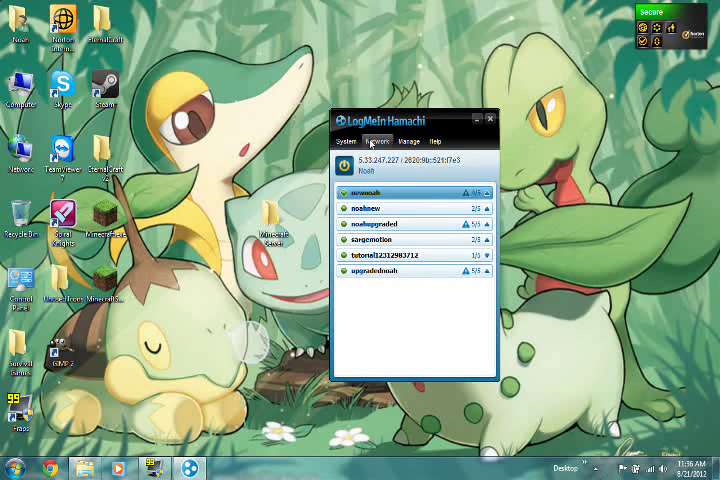
click(370, 140)
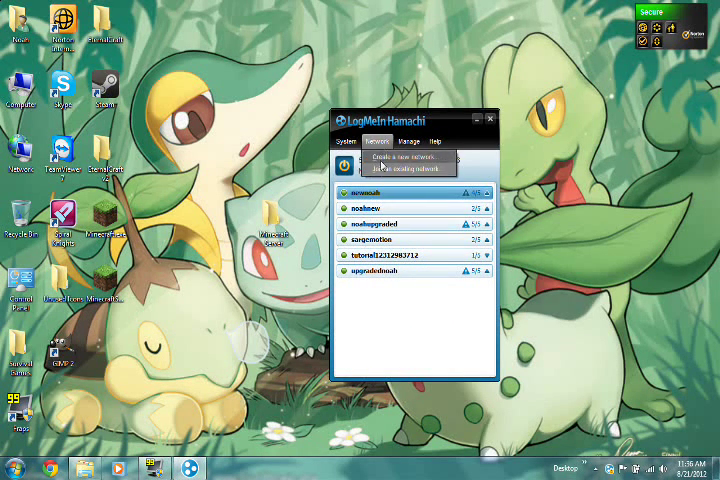
click(492, 120)
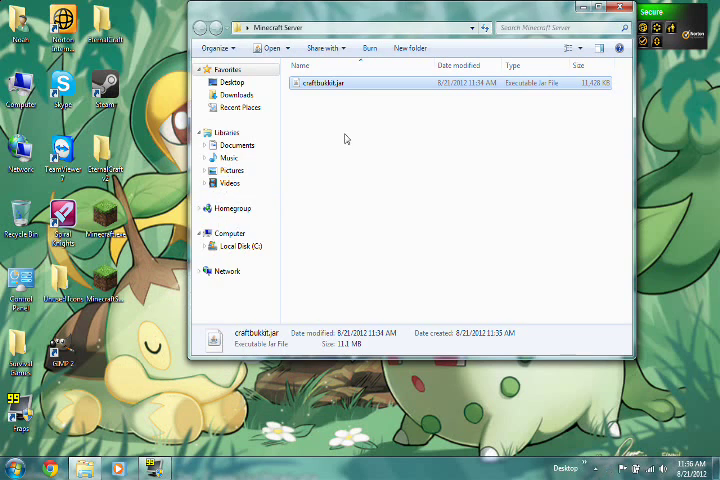
Add a new text document to the Minecraft Server folder and open it in Notepad.
right_click(344, 140)
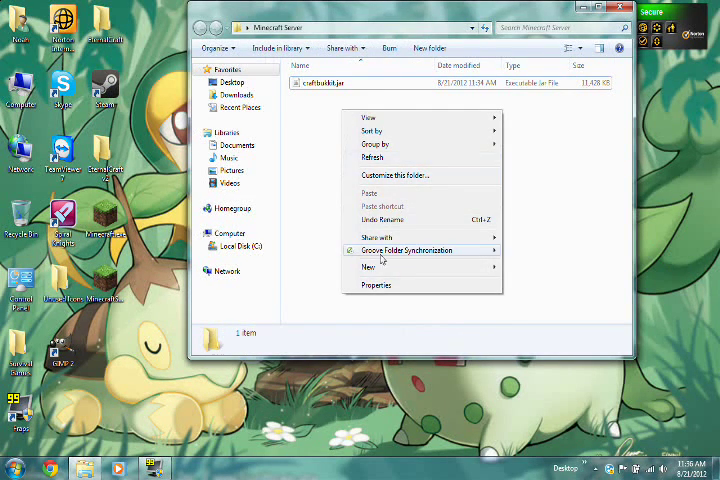
click(368, 268)
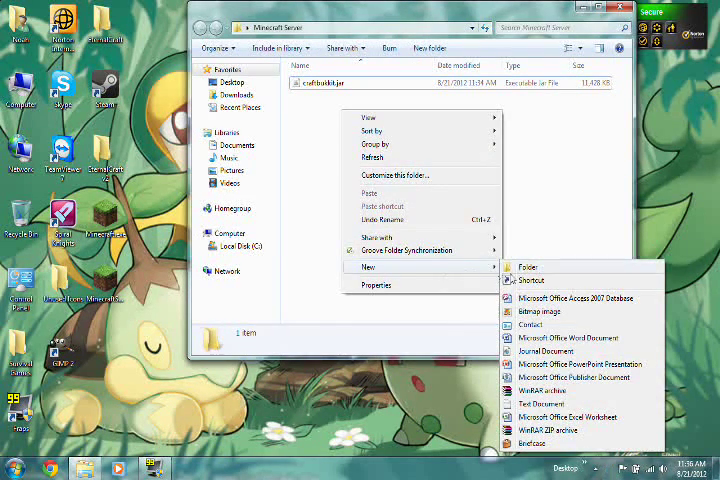
click(544, 404)
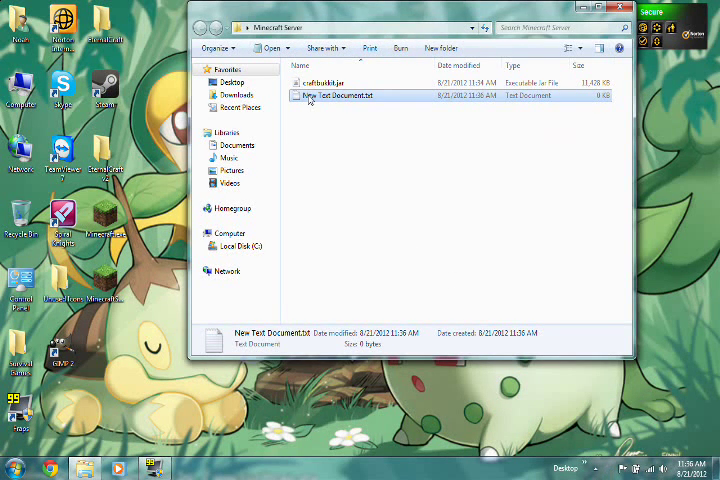
double_click(340, 96)
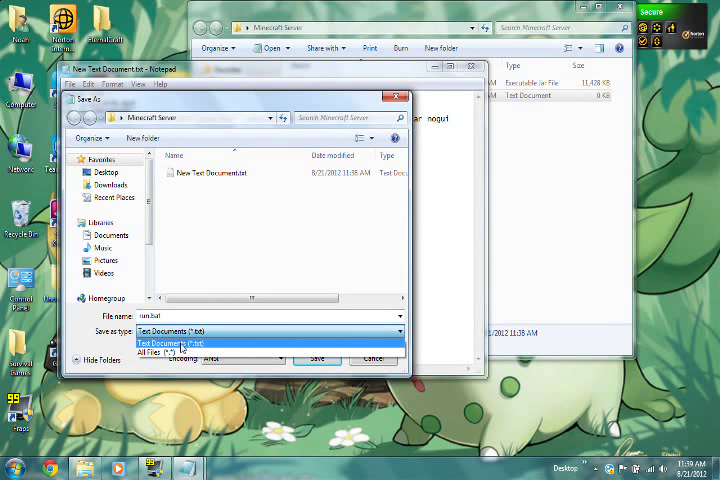
Save the launch script as run.bat with Save as type set to All Files.
click(164, 352)
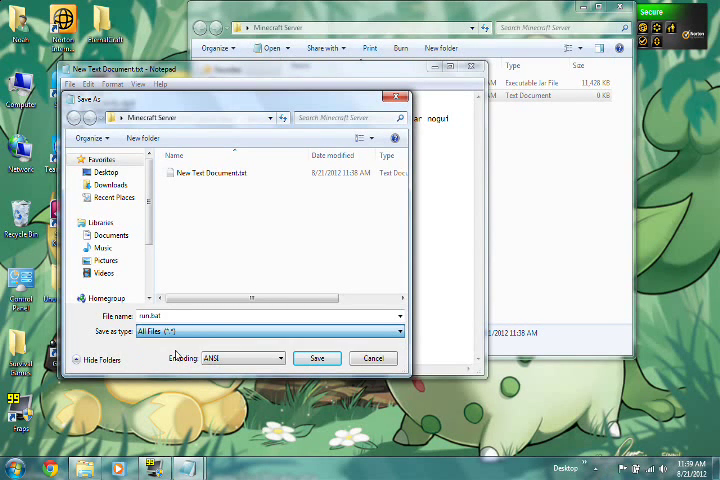
click(316, 358)
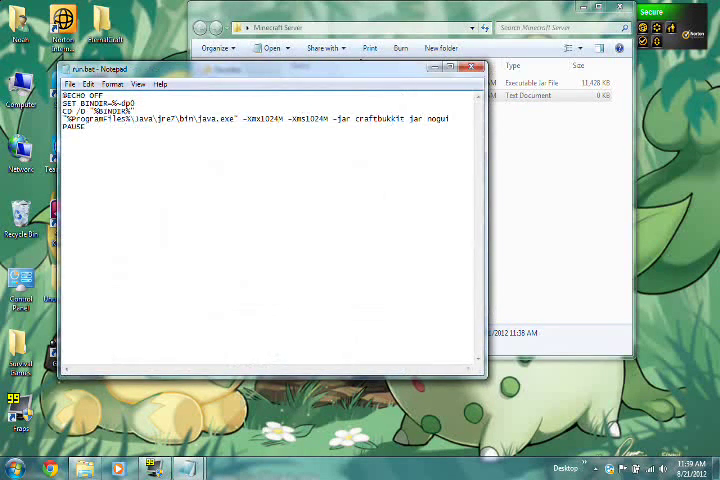
Remove the leftover text document and run run.bat so CraftBukkit generates its files.
click(472, 68)
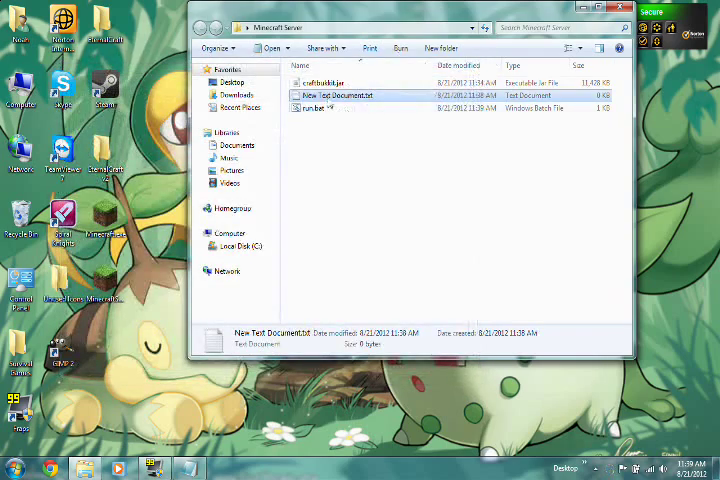
right_click(344, 96)
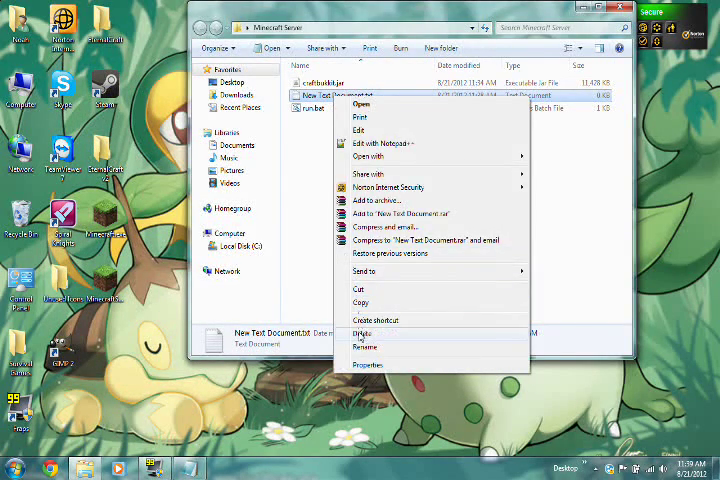
click(360, 332)
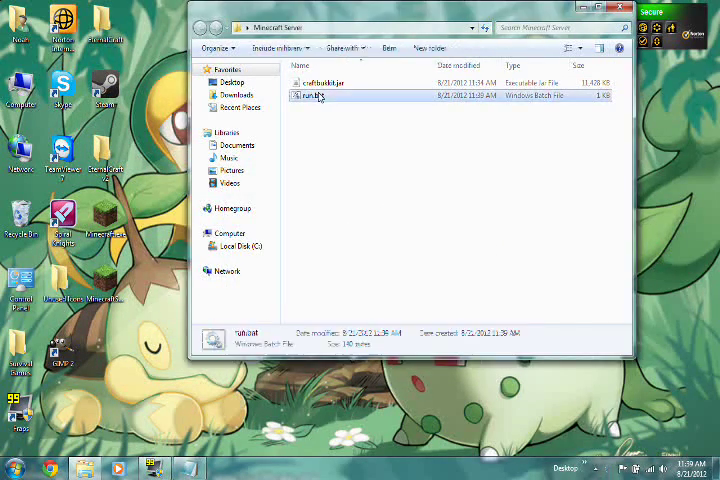
double_click(316, 96)
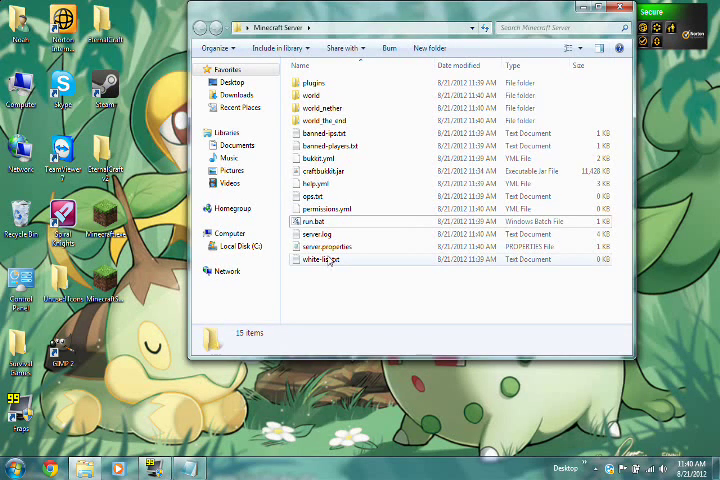
Check server.properties in Notepad, then change its default program to Notepad.
click(328, 246)
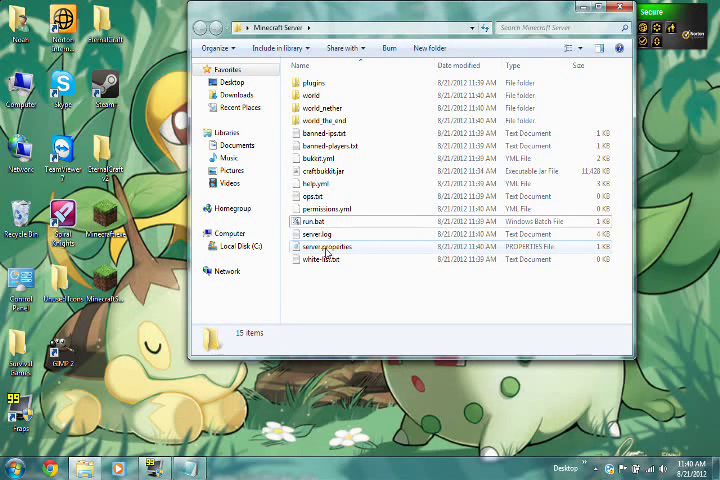
right_click(324, 246)
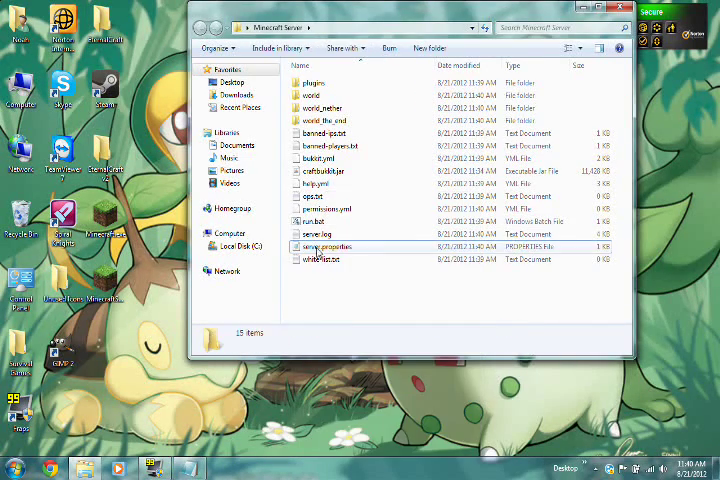
double_click(328, 246)
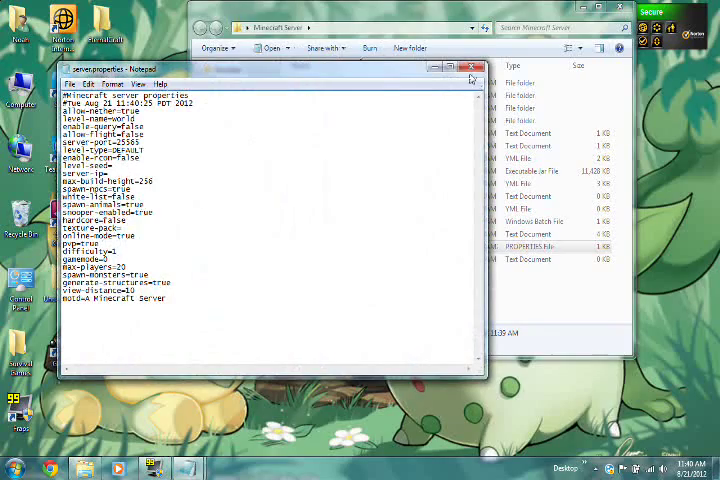
click(472, 68)
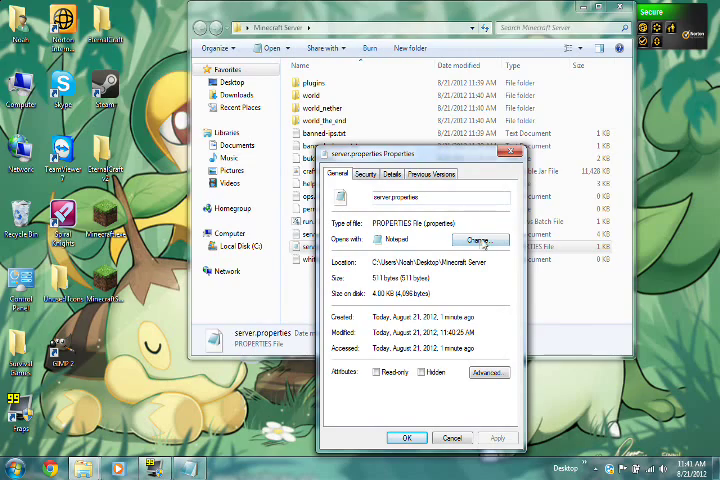
click(480, 240)
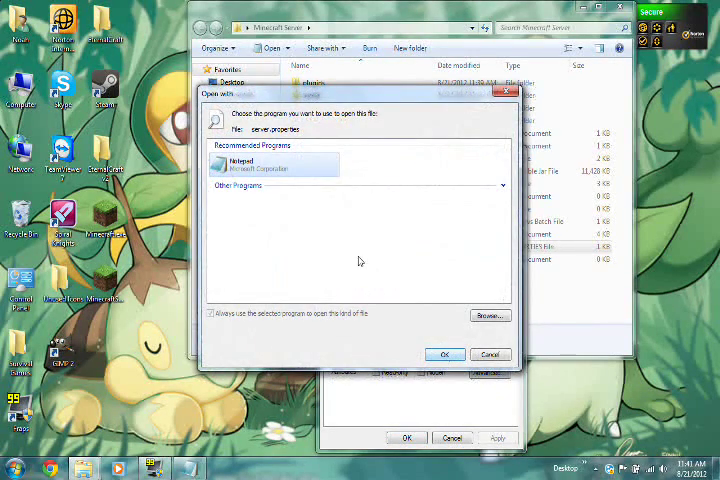
mouse_move(266, 244)
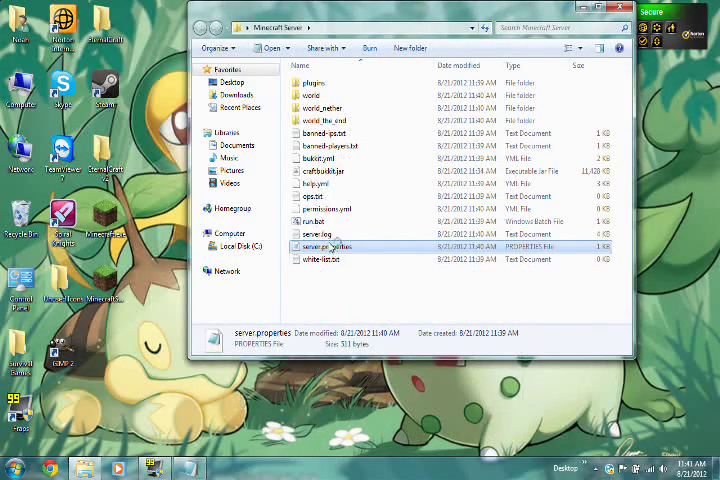
Set server-ip=5.33.247.227 in server.properties, then save and close it.
double_click(324, 246)
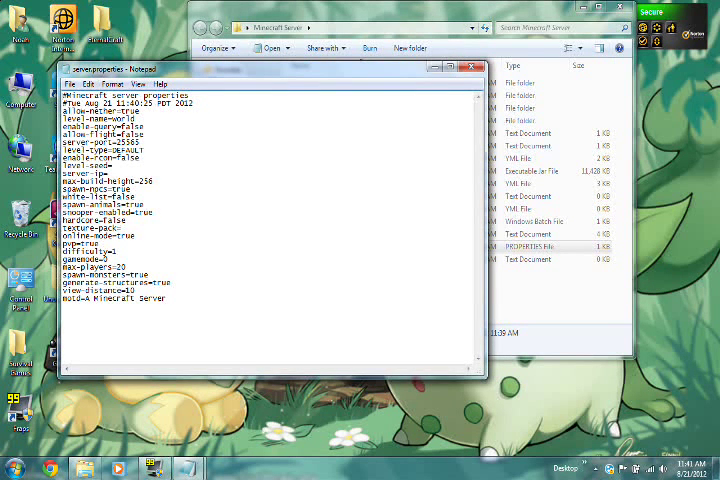
mouse_move(544, 416)
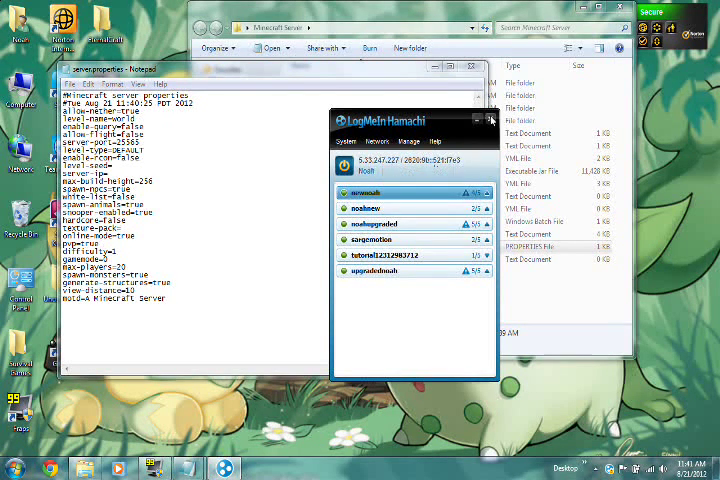
click(492, 120)
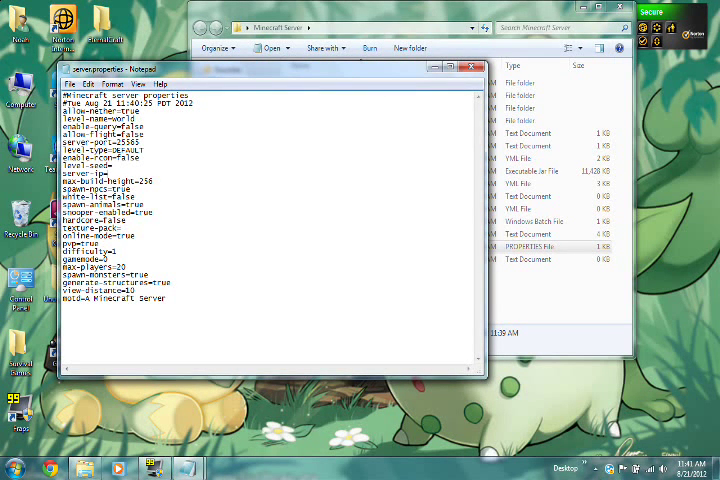
text(5.33.247.227)
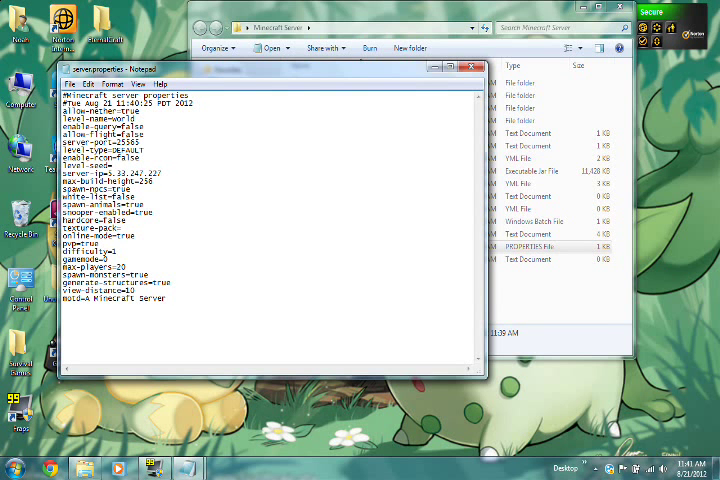
mouse_move(420, 92)
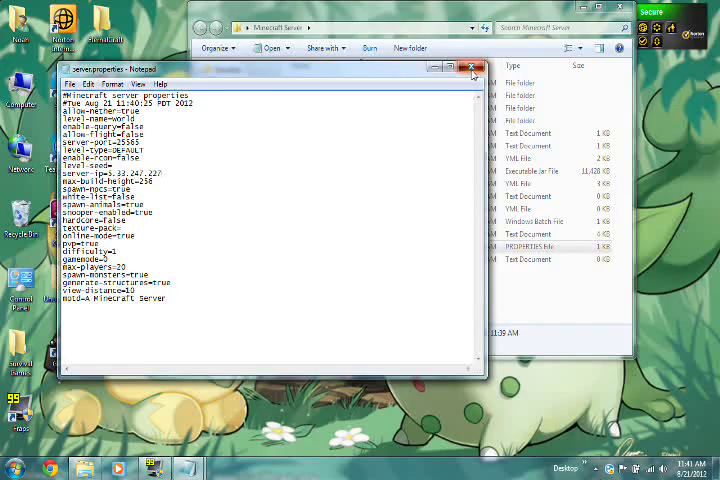
click(472, 68)
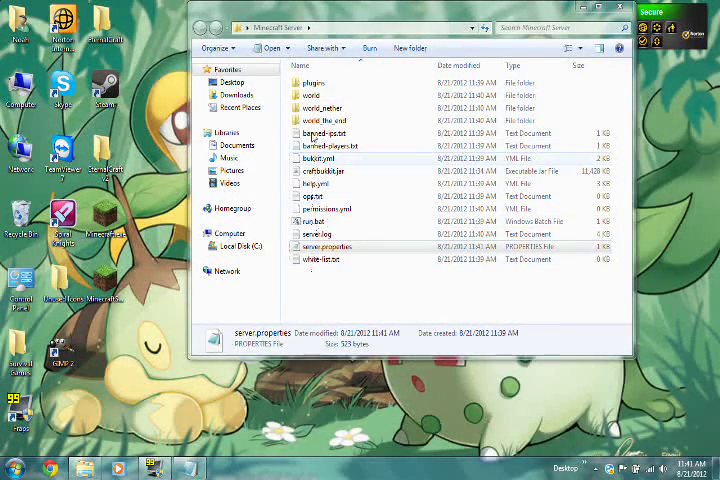
Find mcMMO on BukkitDev via Google and download the mcMMO 1.3.11 jar.
click(450, 290)
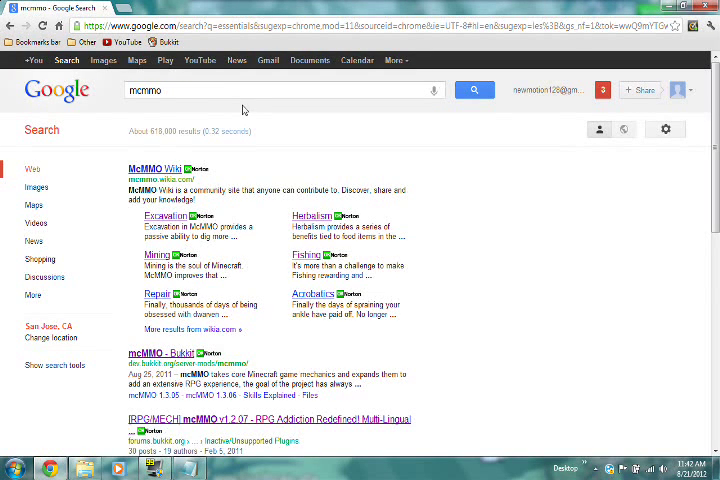
scroll(down, 3)
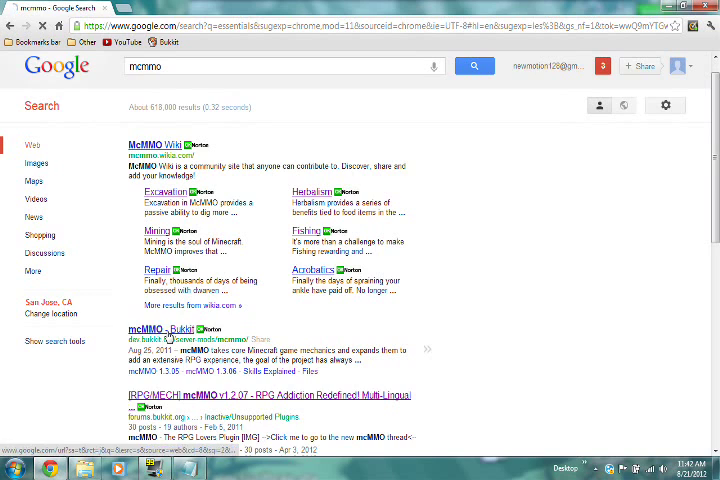
click(172, 328)
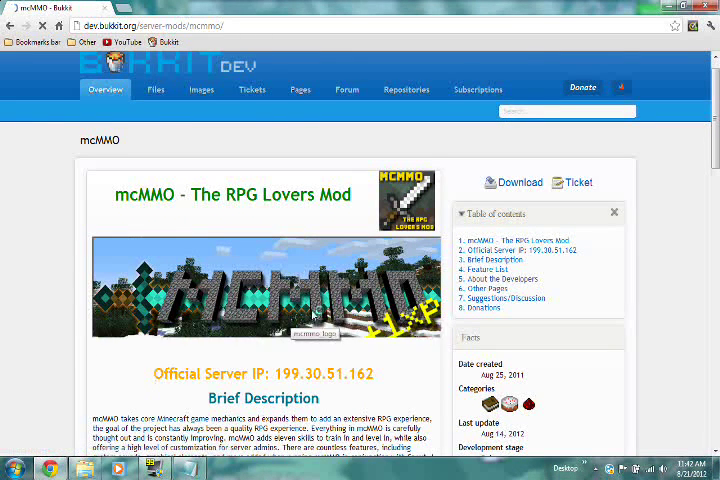
scroll(down, 3)
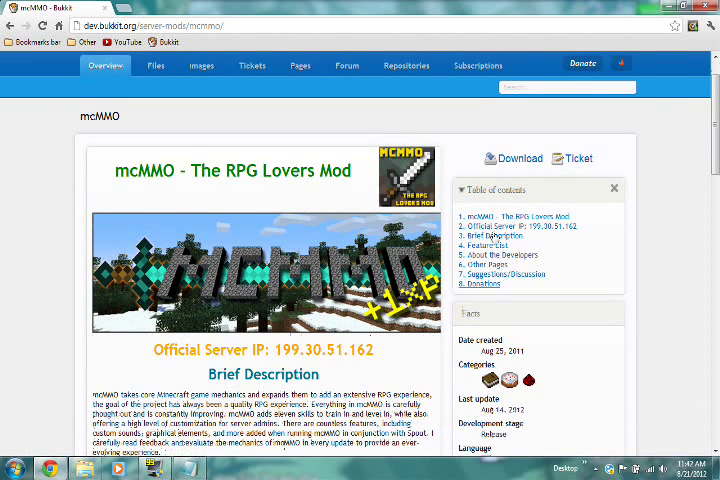
mouse_move(518, 158)
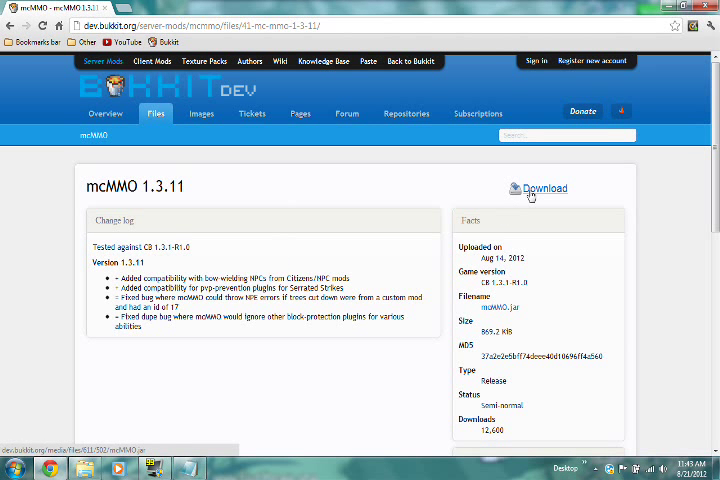
click(542, 188)
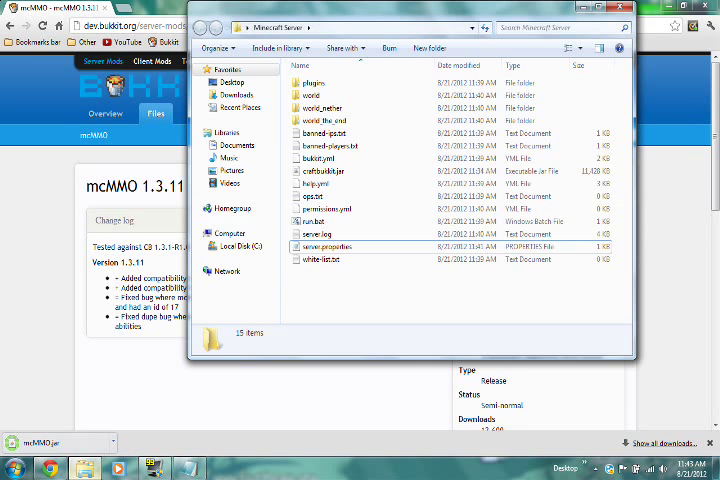
Put mcMMO.jar in the plugins folder and return to the Minecraft Server folder with run.bat selected.
double_click(316, 82)
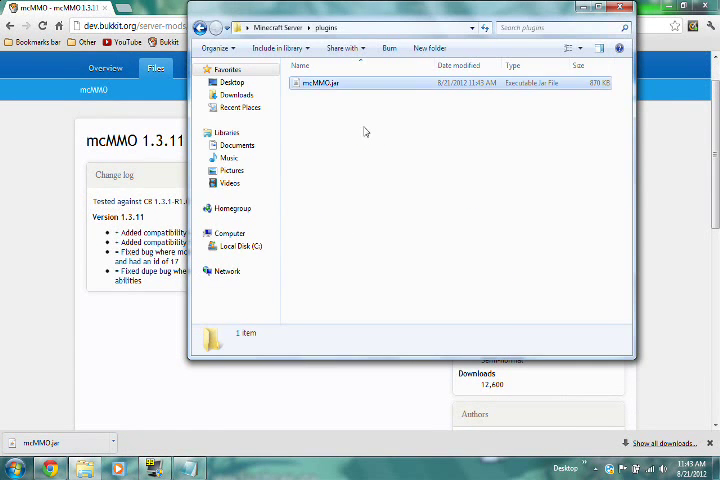
click(320, 82)
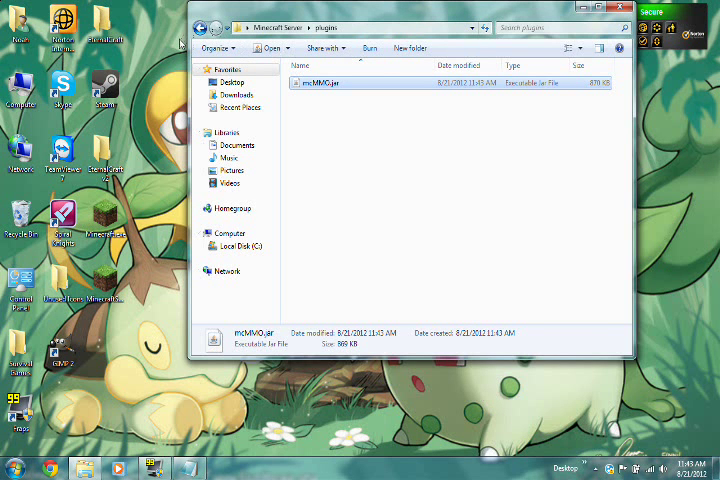
click(208, 28)
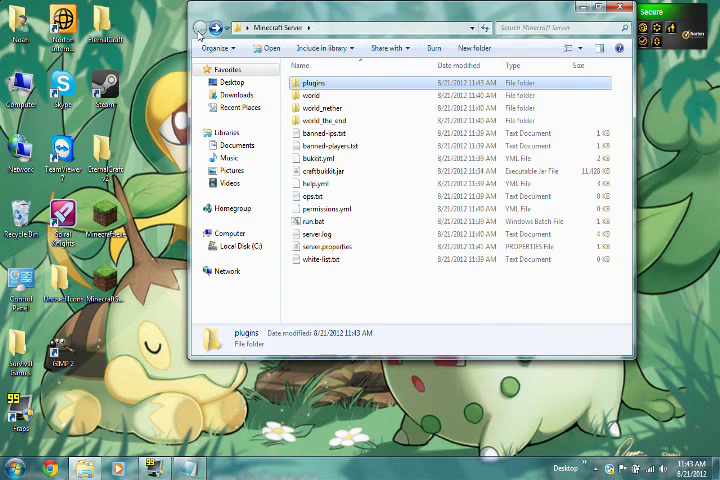
click(312, 292)
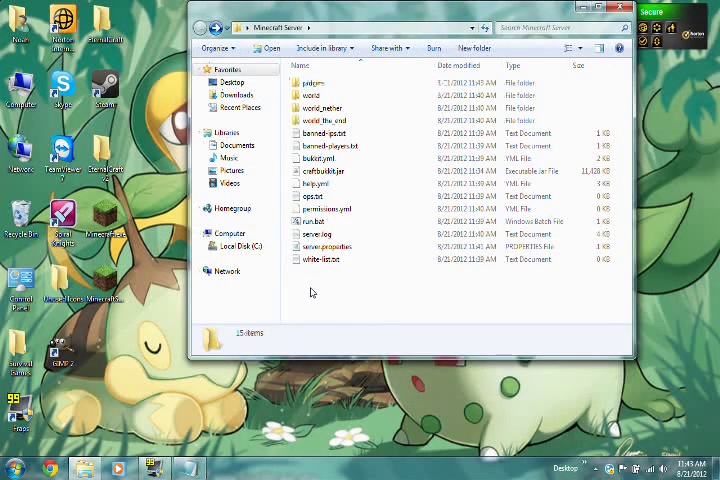
click(316, 220)
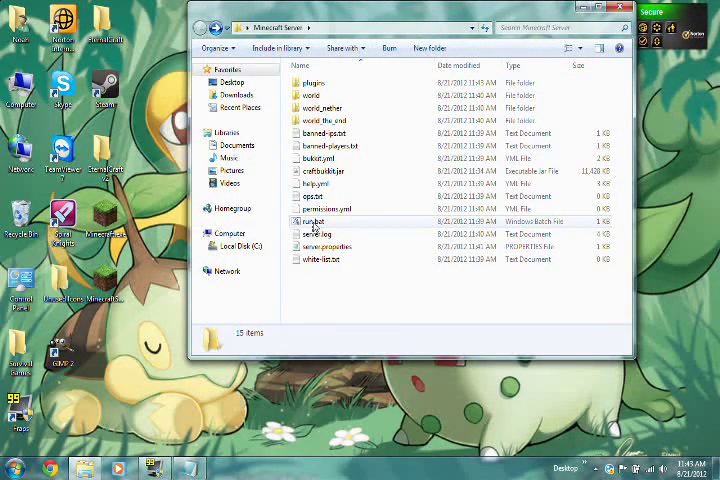
Launch run.bat so the CraftBukkit server loads its worlds and plugins.
double_click(316, 220)
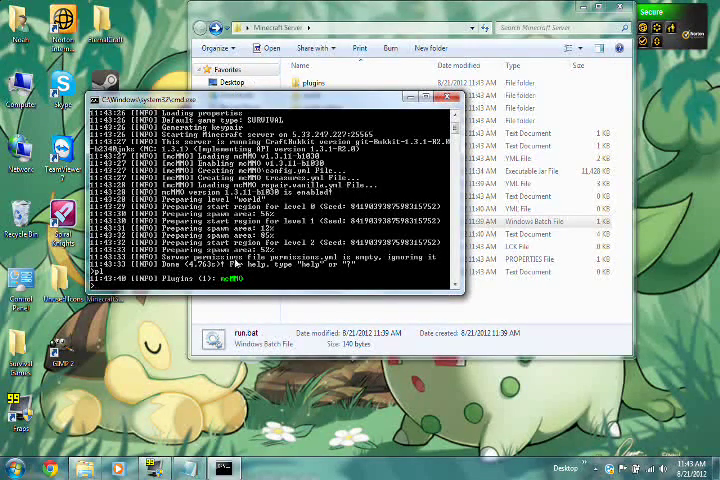
mouse_move(270, 280)
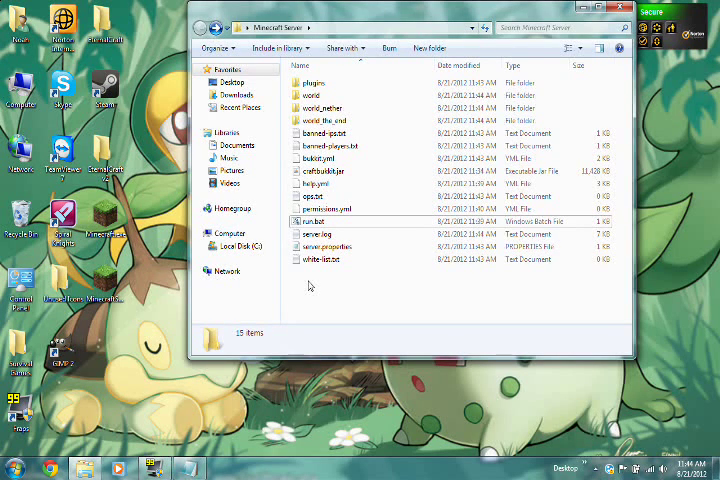
mouse_move(318, 286)
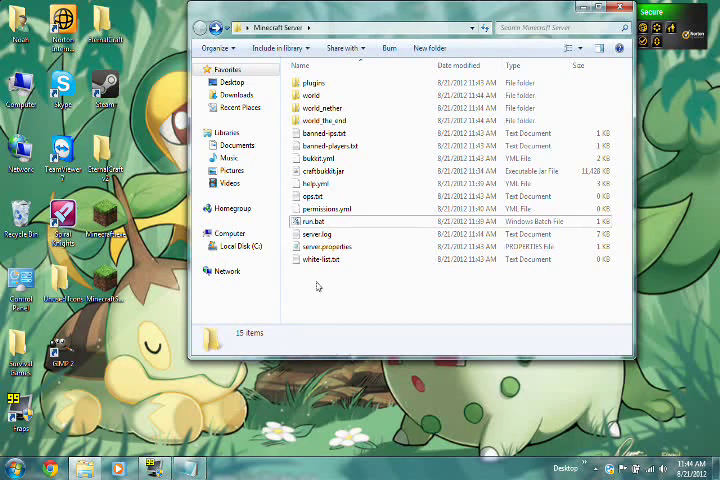